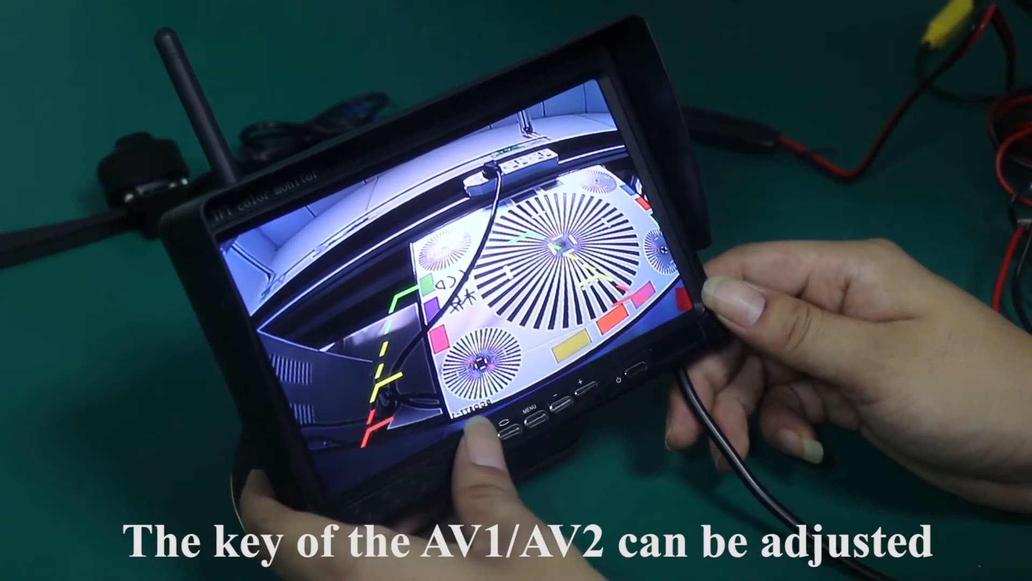
{"action": "left_click", "coordinate": [494, 423]}
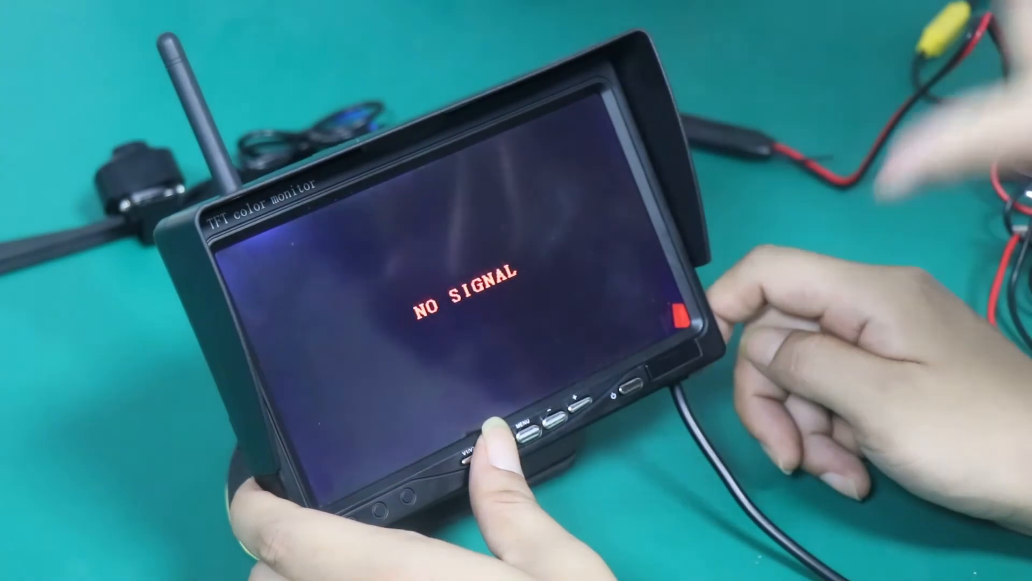
{"action": "left_click", "coordinate": [474, 441]}
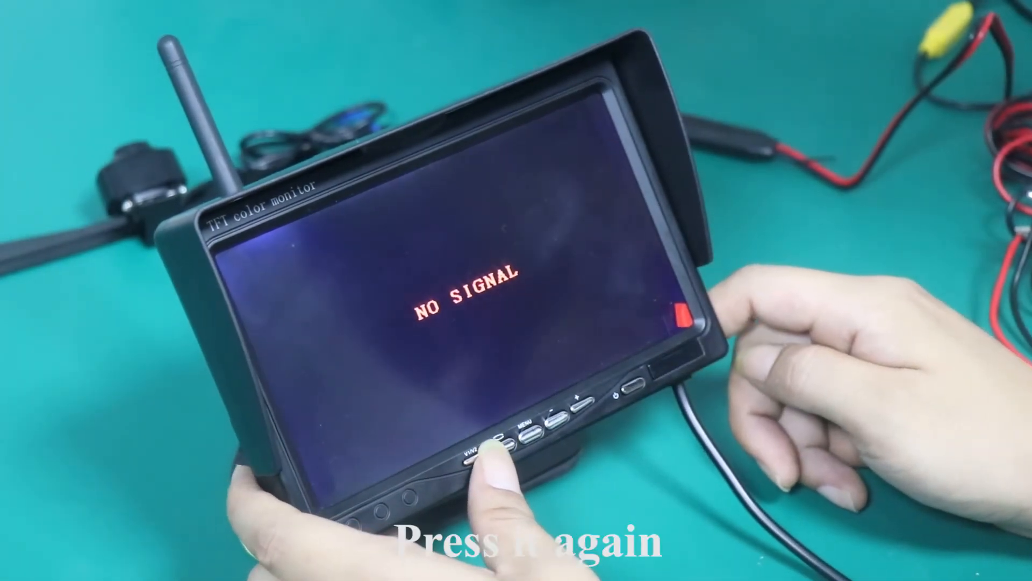
{"action": "left_click", "coordinate": [475, 453]}
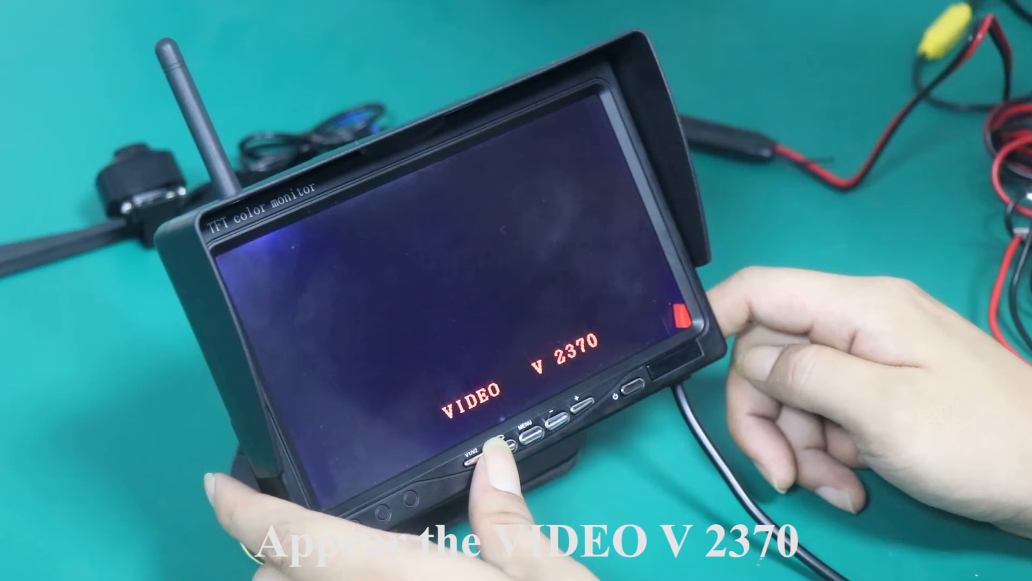
{"action": "left_click", "coordinate": [477, 456]}
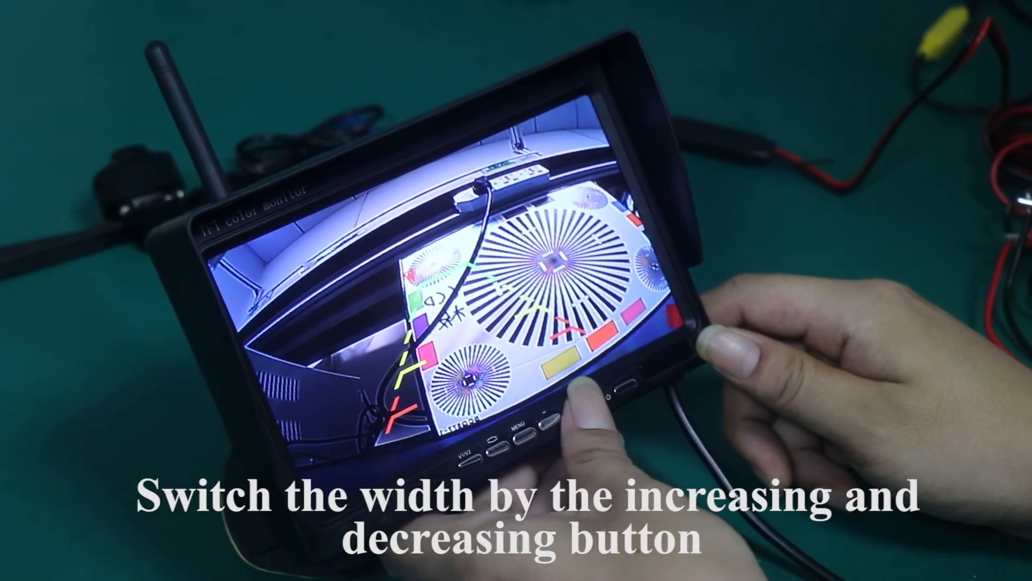
{"action": "left_click", "coordinate": [546, 412]}
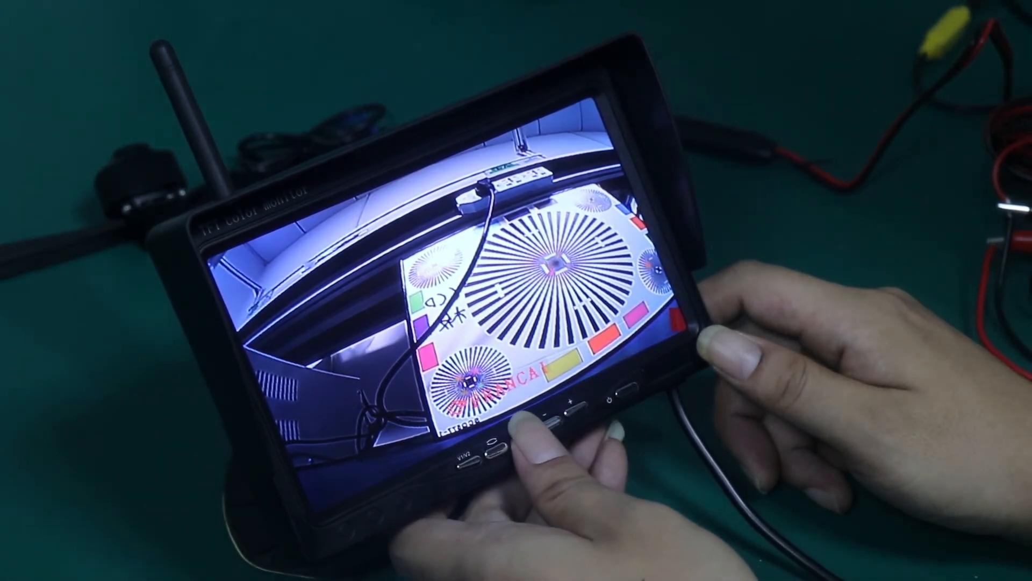
{"action": "left_click", "coordinate": [496, 447]}
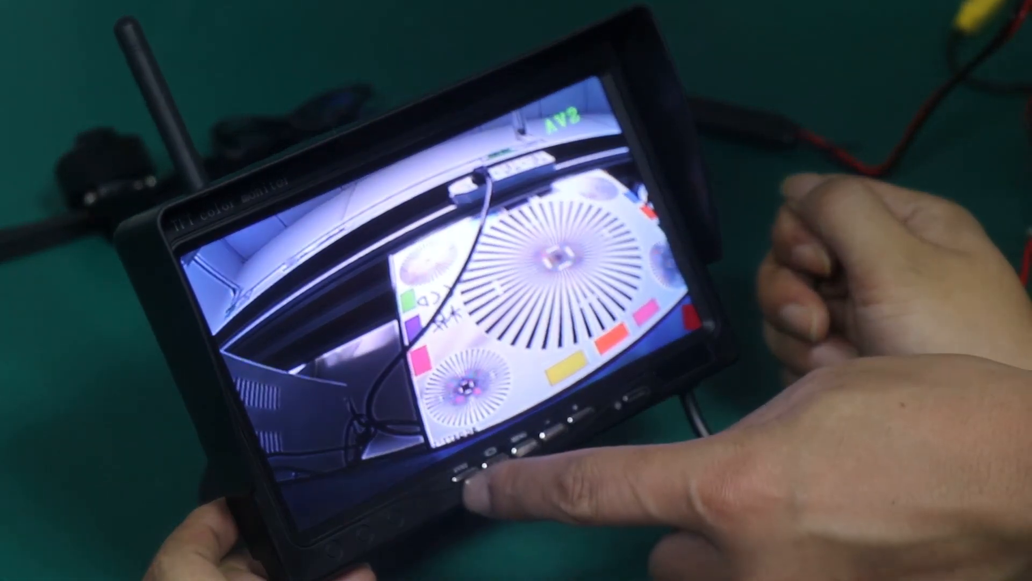